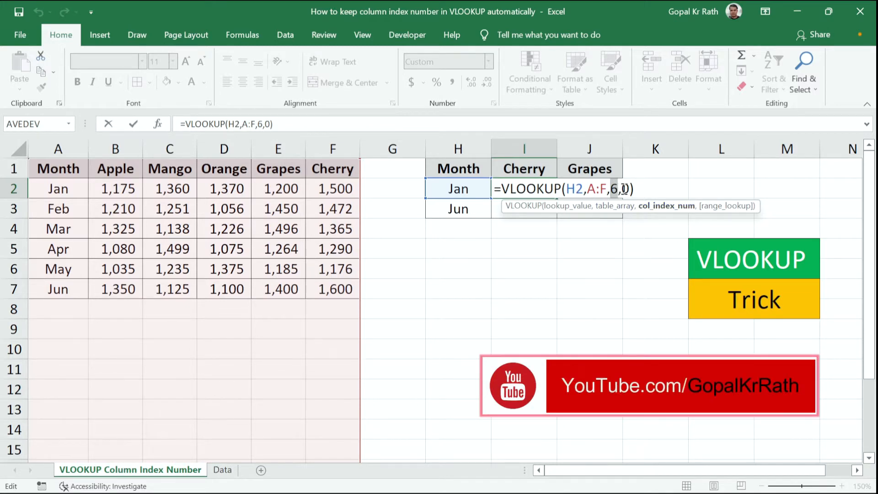
Enter =VLOOKUP(H2,A:F,6,0) in I2 so Cherry for Jan returns 1,500
{"action": "left_click", "coordinate": [222, 469]}
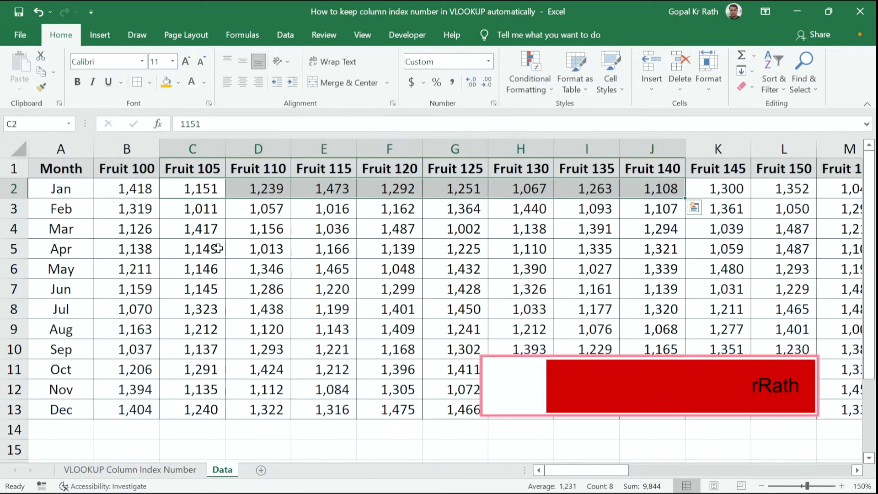
{"action": "left_click", "coordinate": [61, 169]}
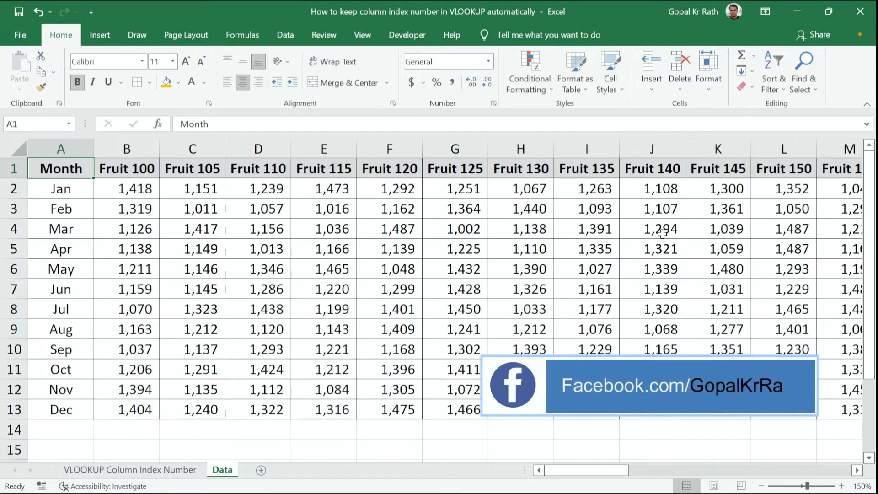
{"action": "left_click", "coordinate": [129, 470]}
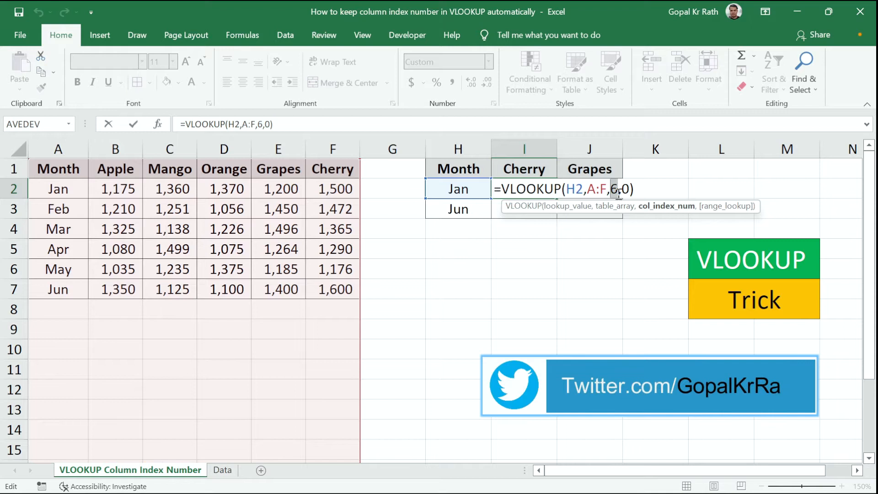
{"action": "key", "text": "Enter"}
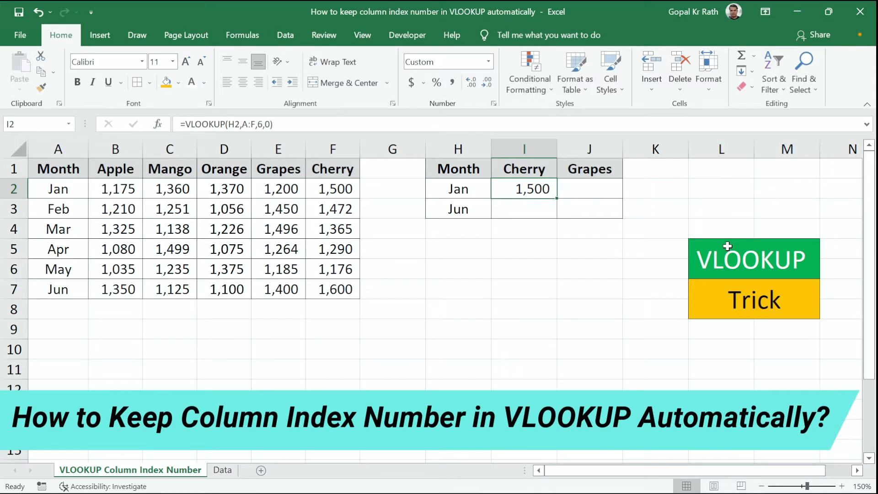
Replace the fixed index 6 in the Cherry formula with COLUMN(G1)
{"action": "double_click", "coordinate": [524, 189]}
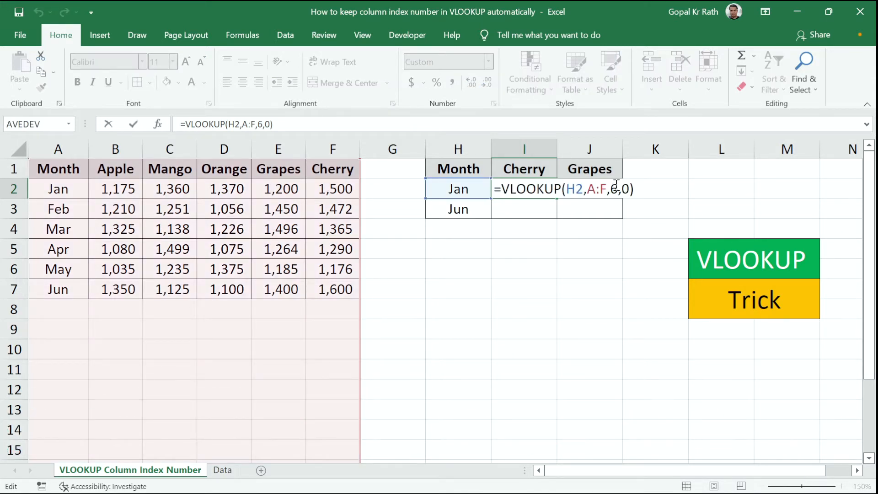
{"action": "type", "text": "c"}
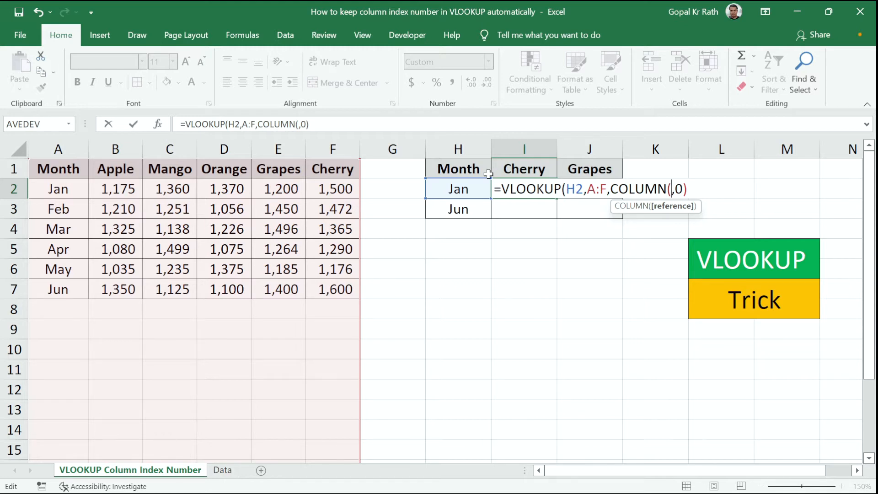
{"action": "mouse_move", "coordinate": [531, 168]}
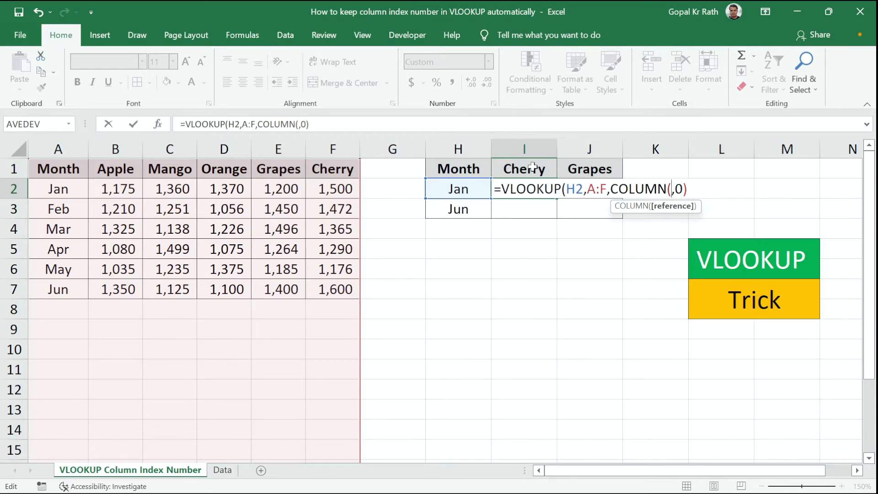
{"action": "left_click", "coordinate": [332, 169]}
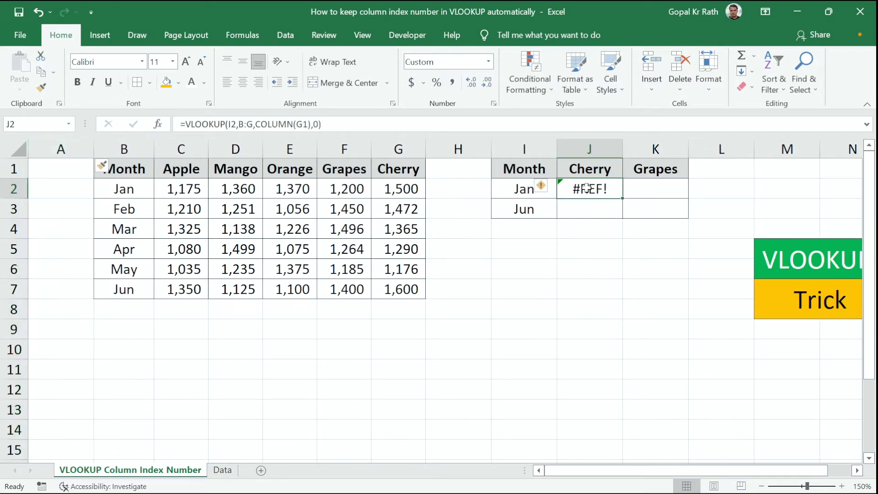
Subtract COLUMN of the Month header B1 from the index to fix the #REF! result
{"action": "double_click", "coordinate": [588, 189]}
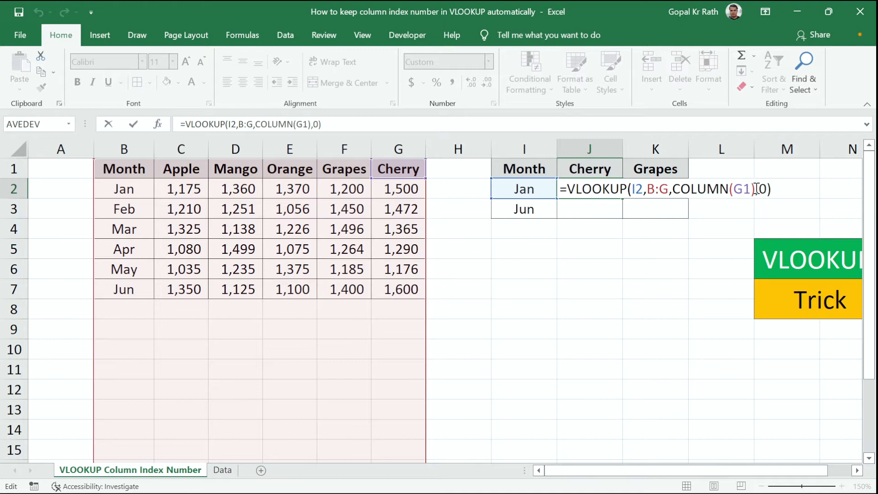
{"action": "type", "text": "-"}
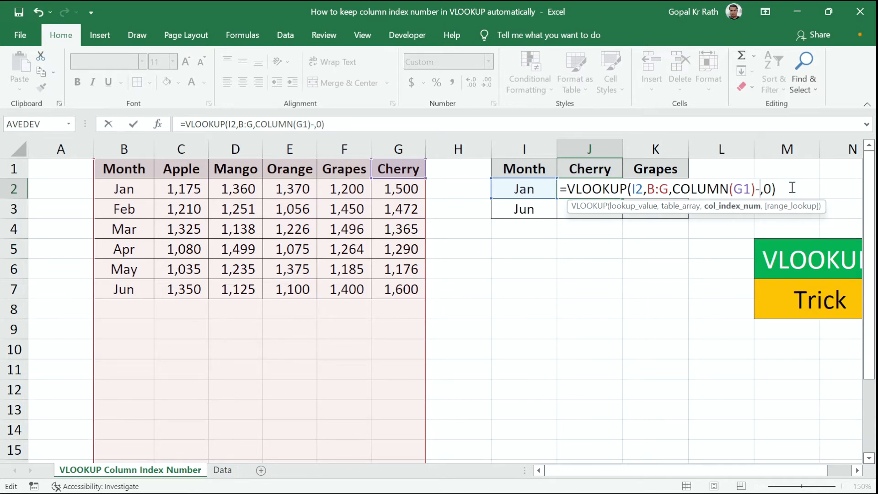
{"action": "type", "text": "COLUMN("}
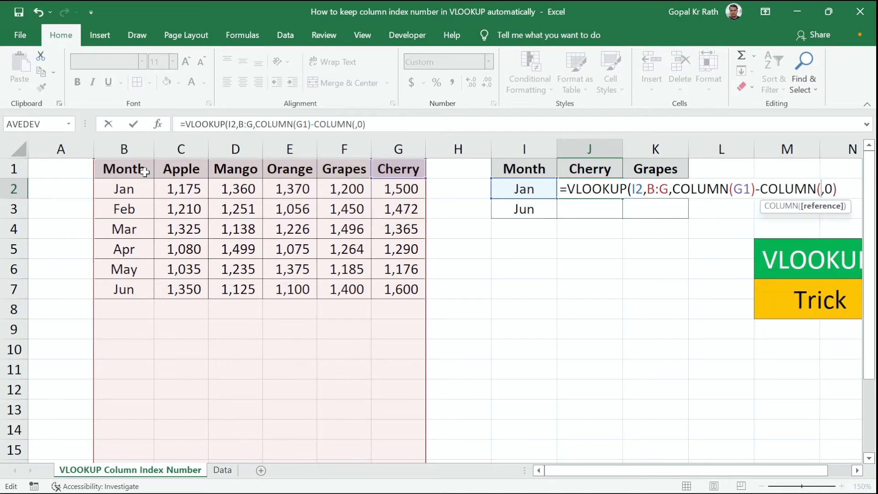
{"action": "left_click", "coordinate": [123, 169]}
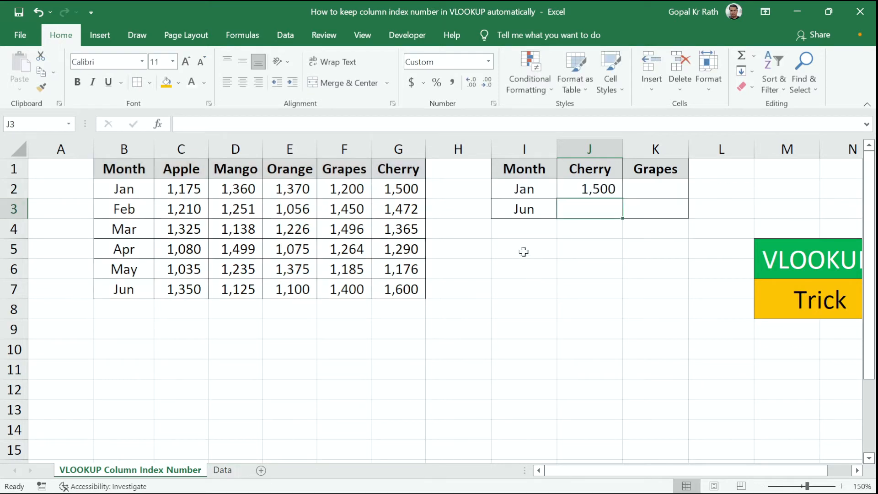
{"action": "left_click", "coordinate": [589, 189]}
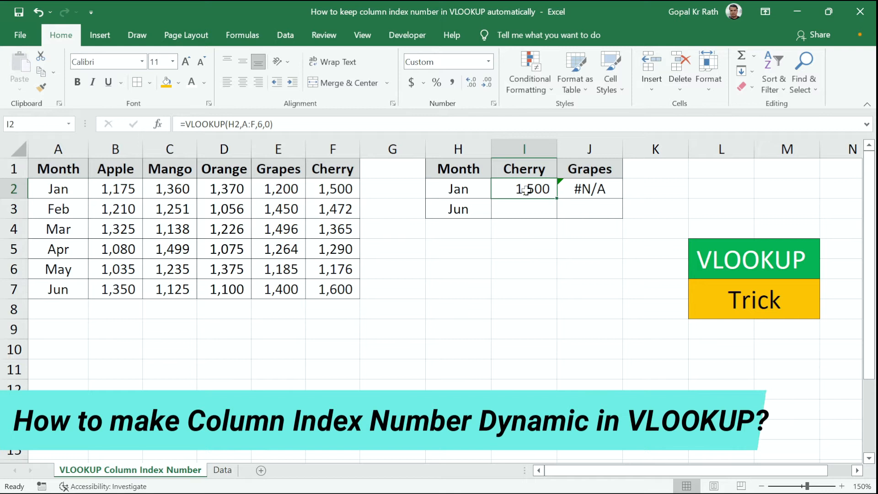
Replace the column index with MATCH(I1,A1:F1,0) in the Cherry lookup
{"action": "double_click", "coordinate": [524, 189]}
{"action": "type", "text": "MATCH("}
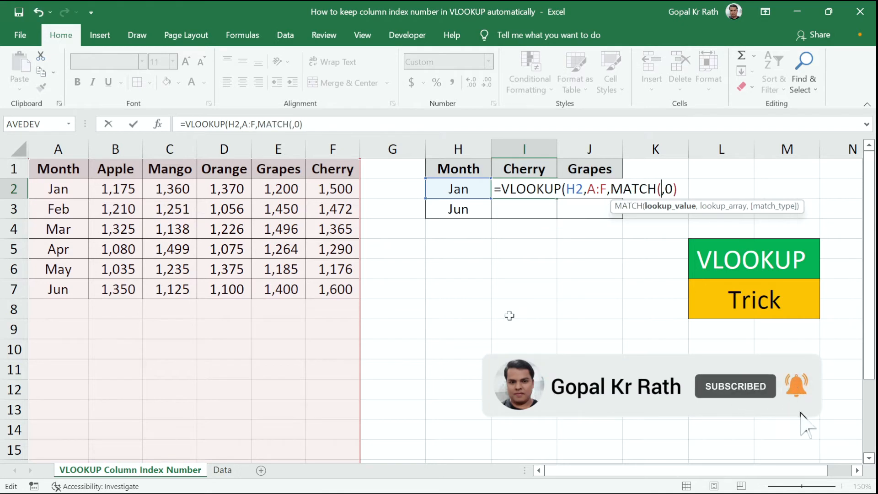
{"action": "left_click", "coordinate": [524, 169]}
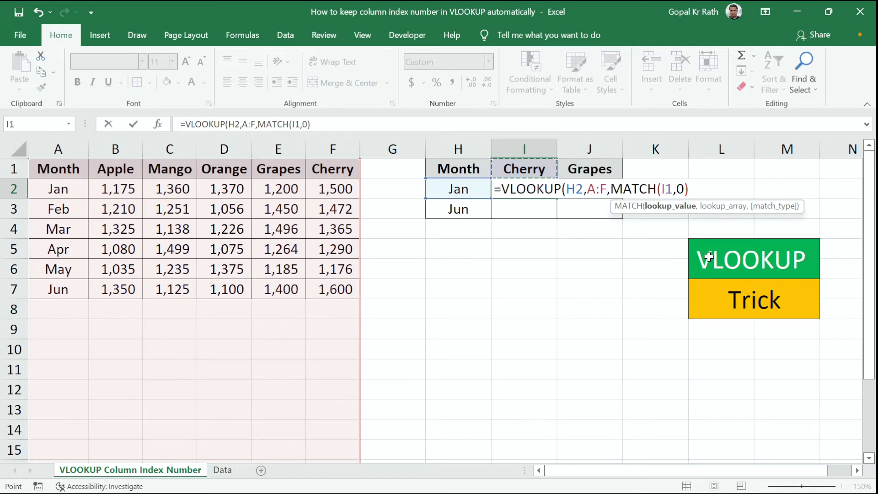
{"action": "type", "text": ","}
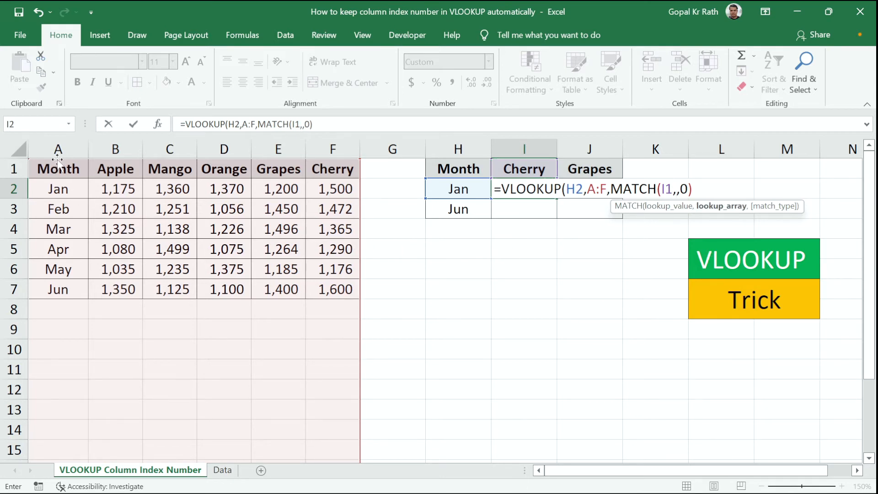
{"action": "left_click_drag", "start_coordinate": [58, 169], "coordinate": [333, 168]}
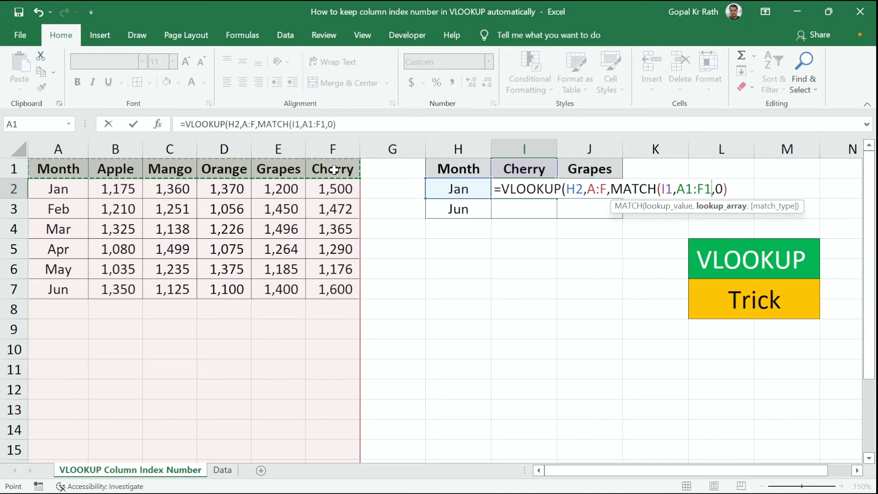
{"action": "type", "text": ","}
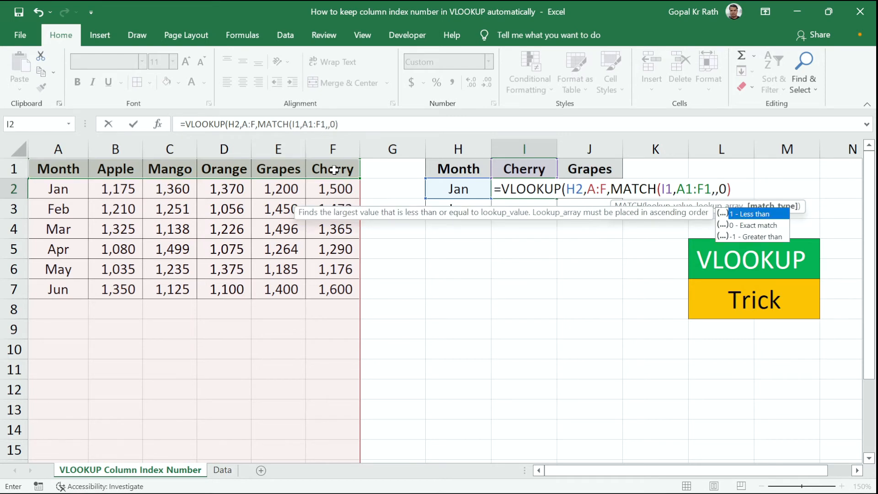
{"action": "type", "text": "0)"}
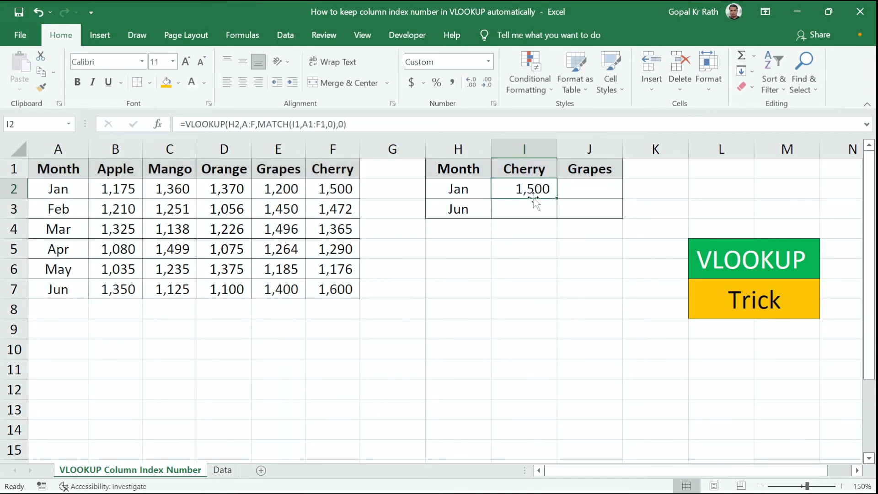
{"action": "mouse_move", "coordinate": [581, 189]}
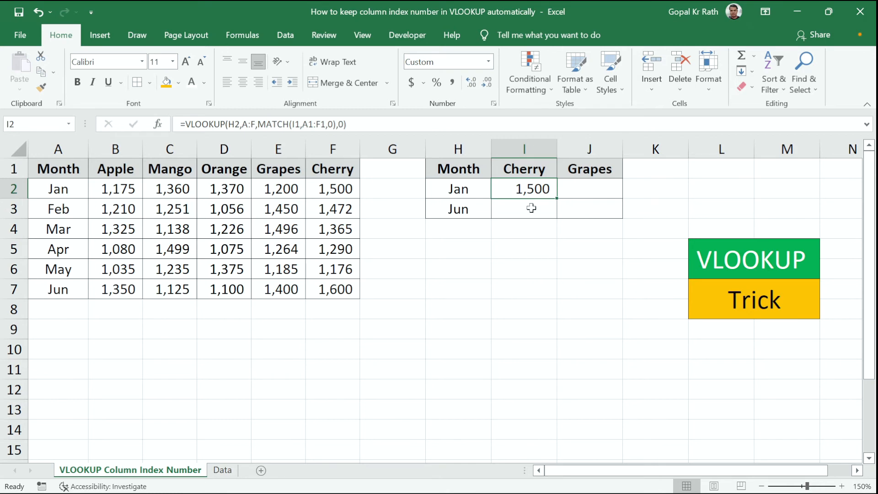
Anchor references with F4 as $H2, $A:$F, I$1 and $A$1:$F$1
{"action": "double_click", "coordinate": [524, 189]}
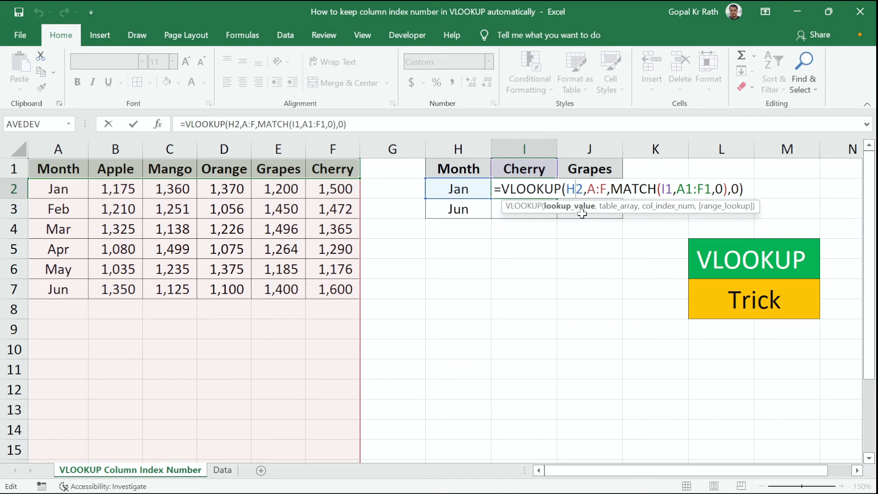
{"action": "mouse_move", "coordinate": [599, 239]}
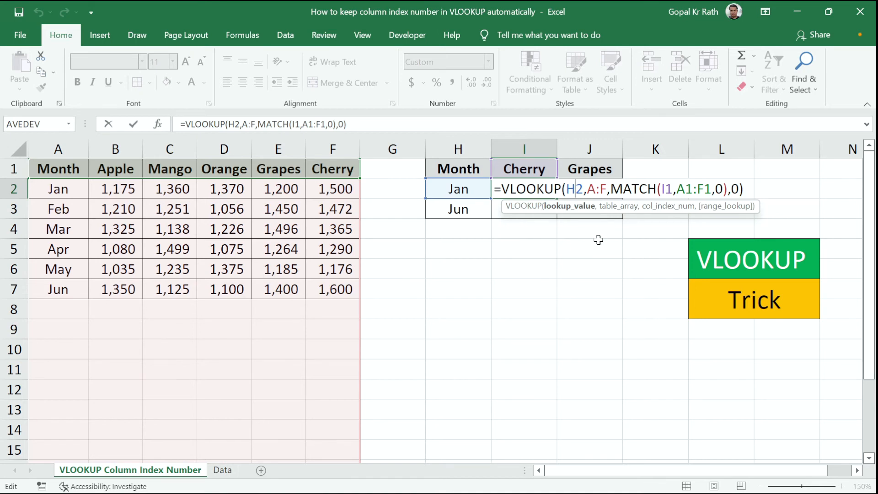
{"action": "key", "text": "F4"}
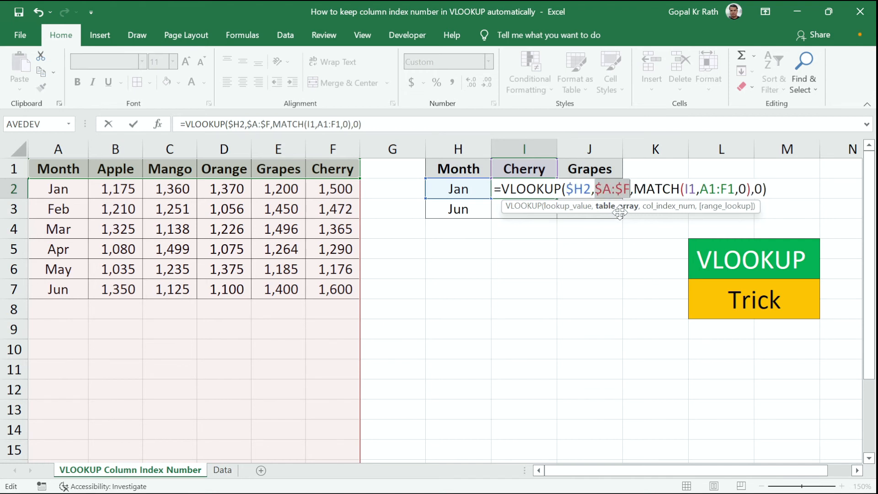
{"action": "left_click", "coordinate": [690, 189]}
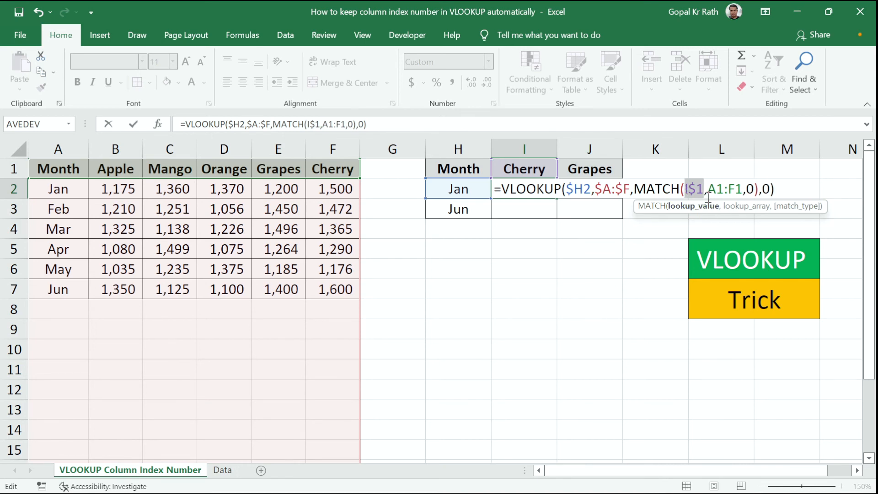
{"action": "key", "text": "f4"}
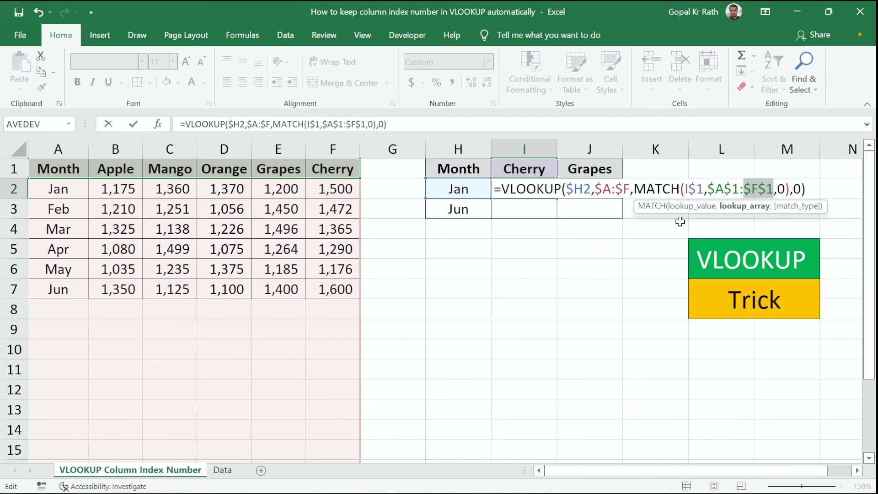
{"action": "key", "text": "Enter"}
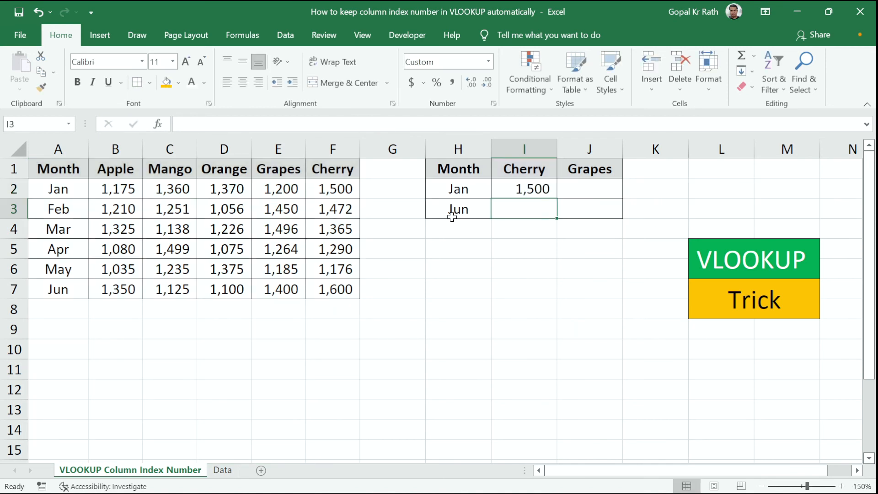